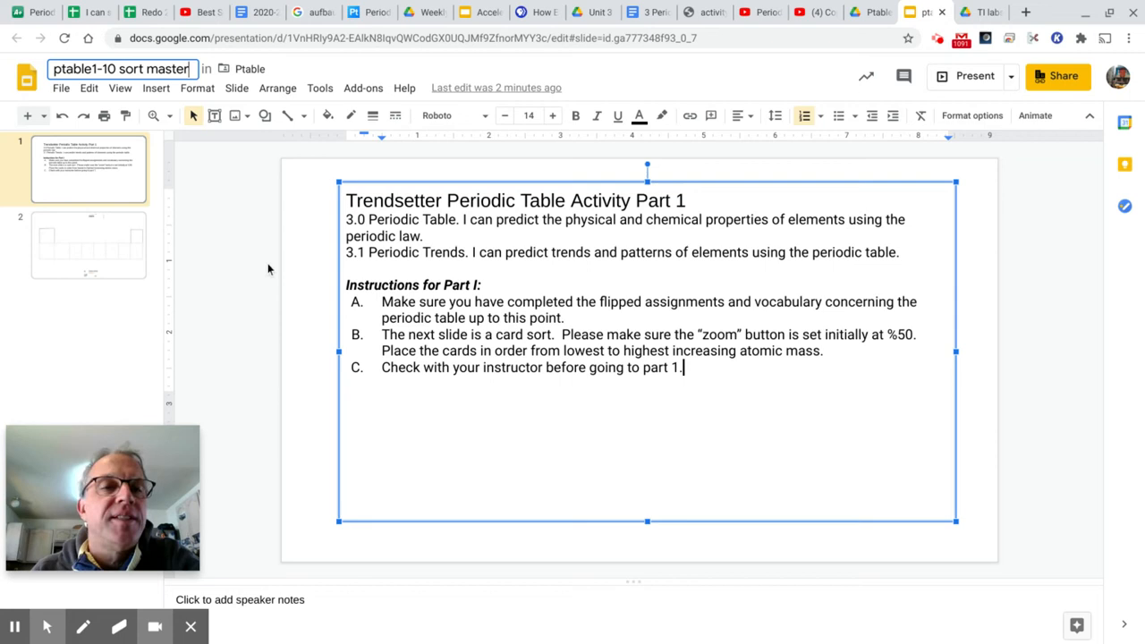
# Open slide 2, the card-sort slide, after briefly revisiting the instructions slide.
pyautogui.click(94, 244)
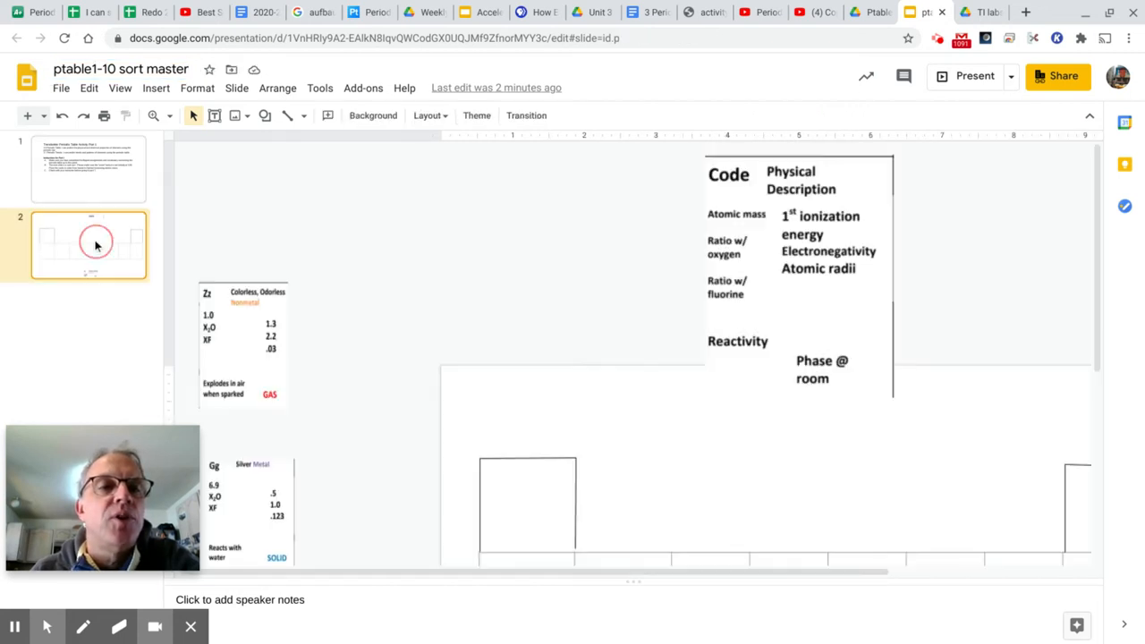
pyautogui.click(90, 169)
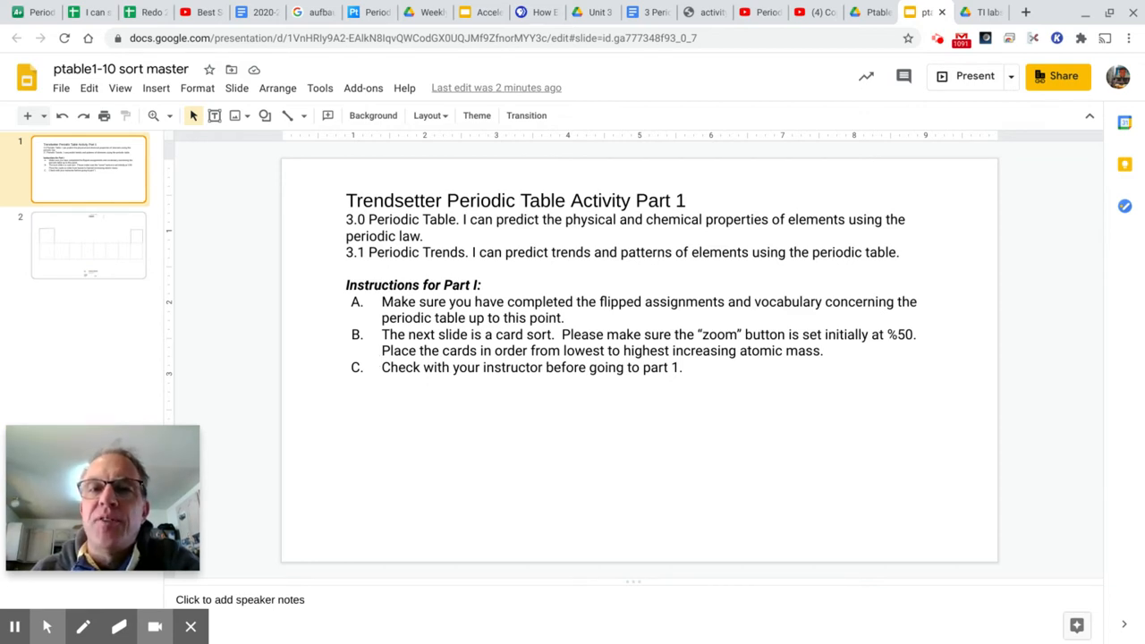
pyautogui.moveTo(169, 293)
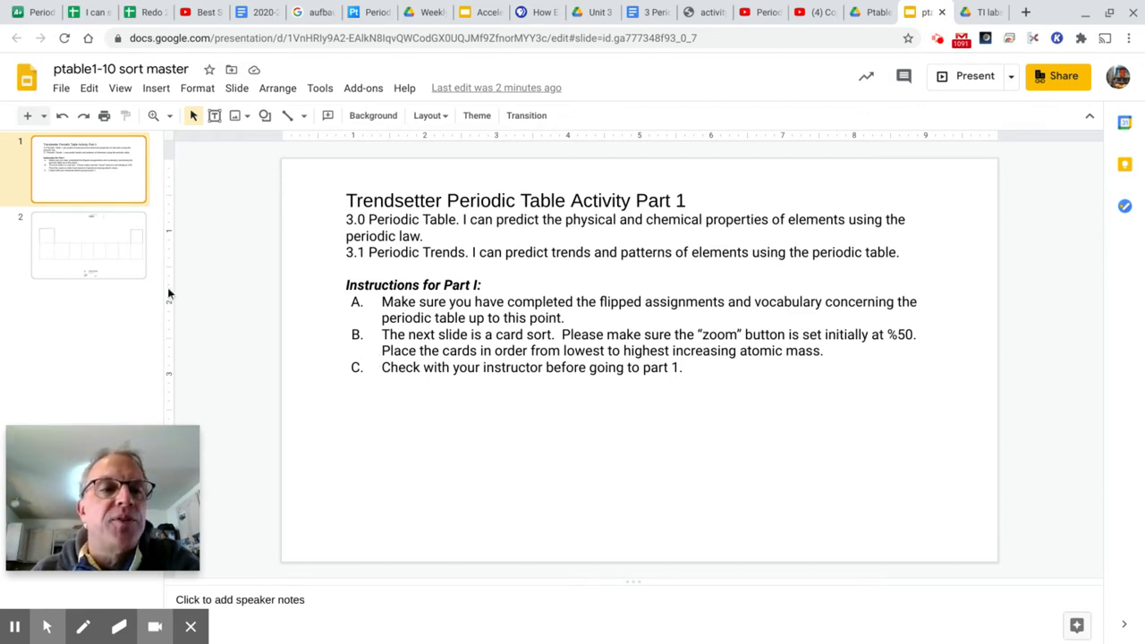
pyautogui.click(88, 246)
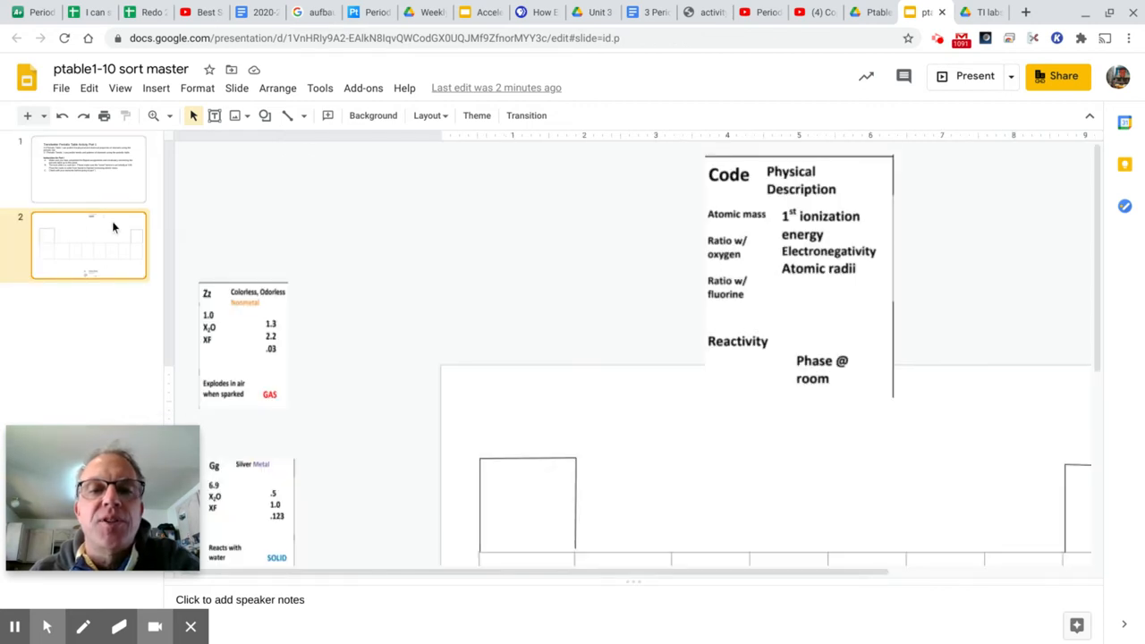
pyautogui.moveTo(853, 528)
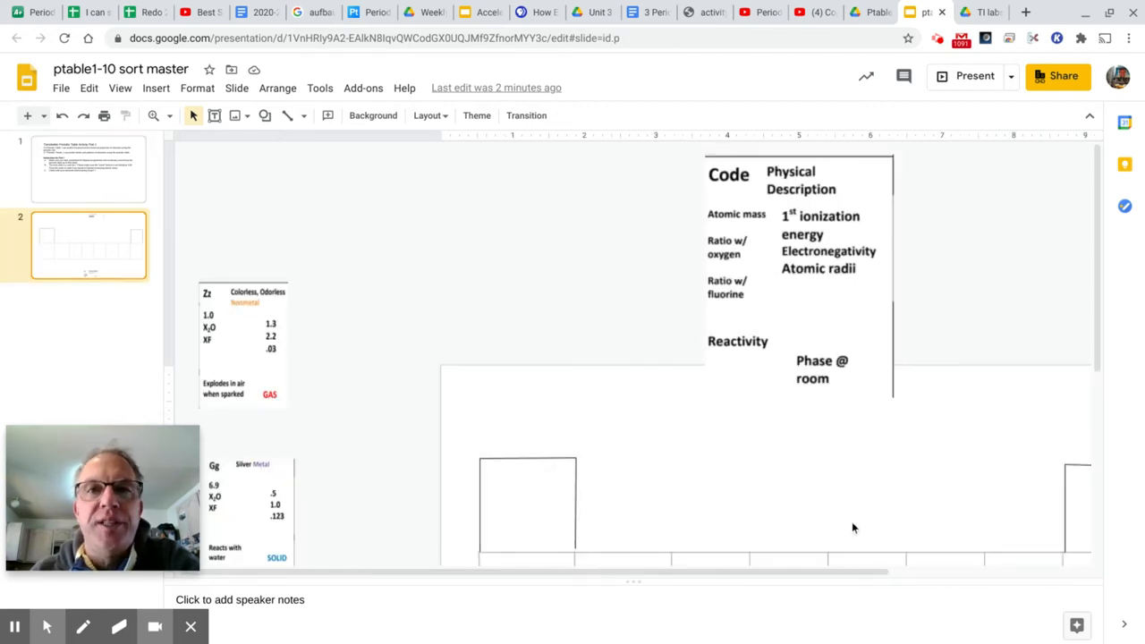
pyautogui.moveTo(756, 445)
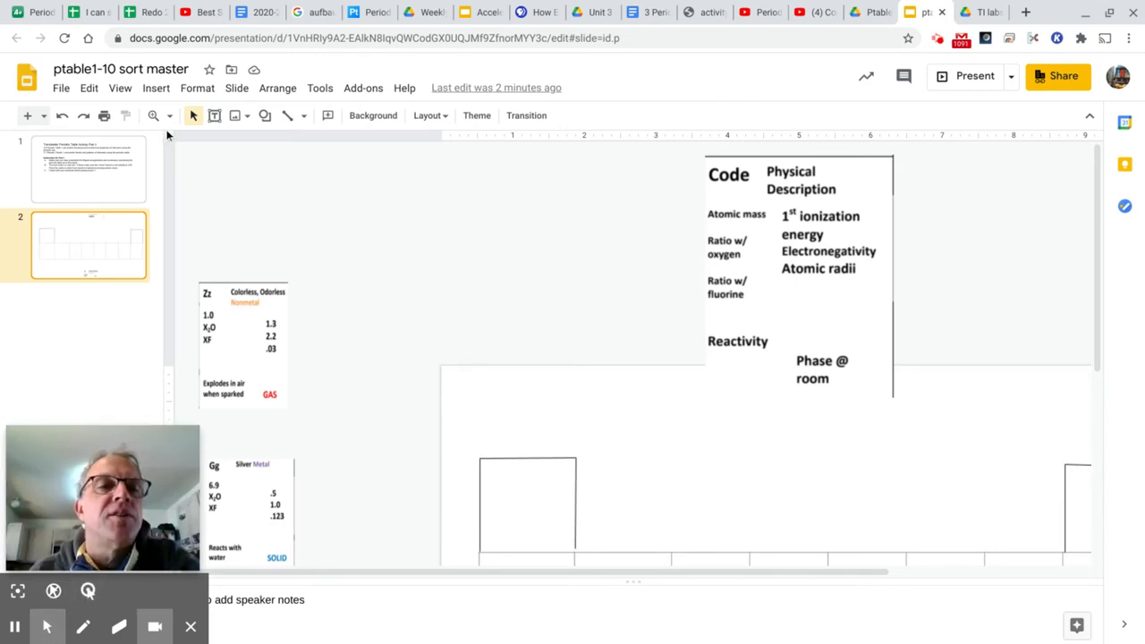
pyautogui.moveTo(155, 115)
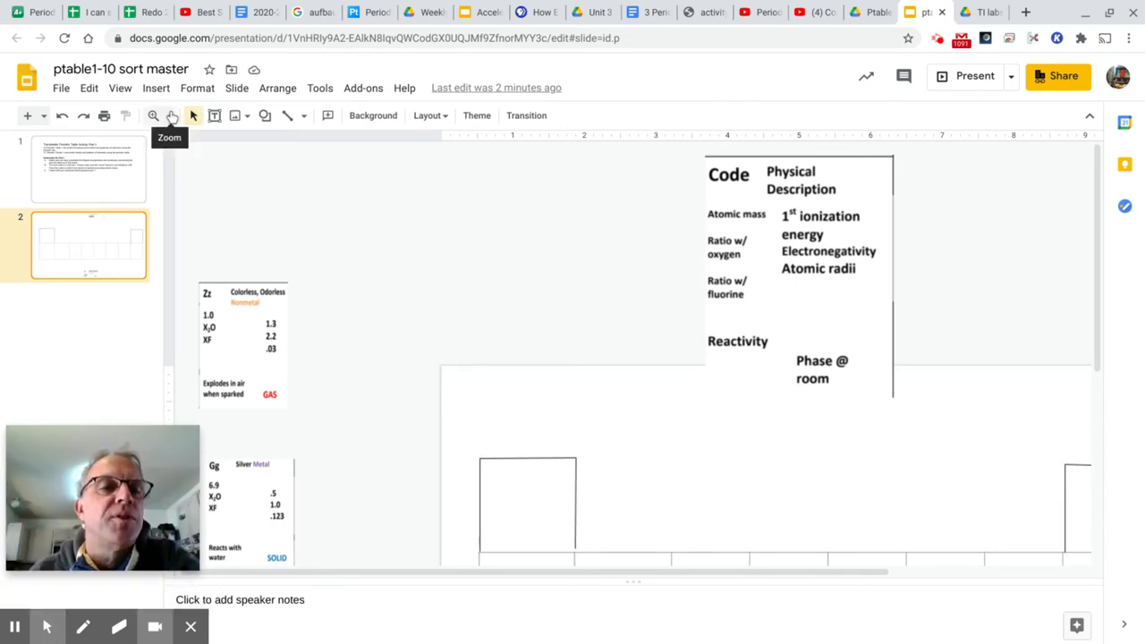
# Zoom out to show the whole periodic table grid, ten element cards and legend.
pyautogui.click(172, 116)
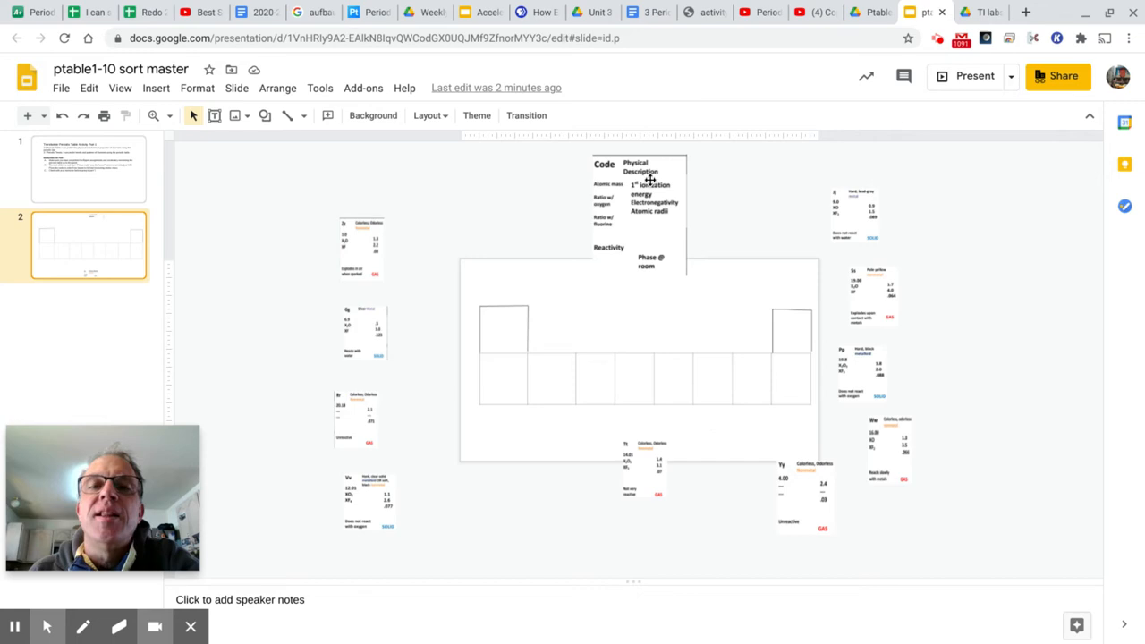
pyautogui.moveTo(623, 226)
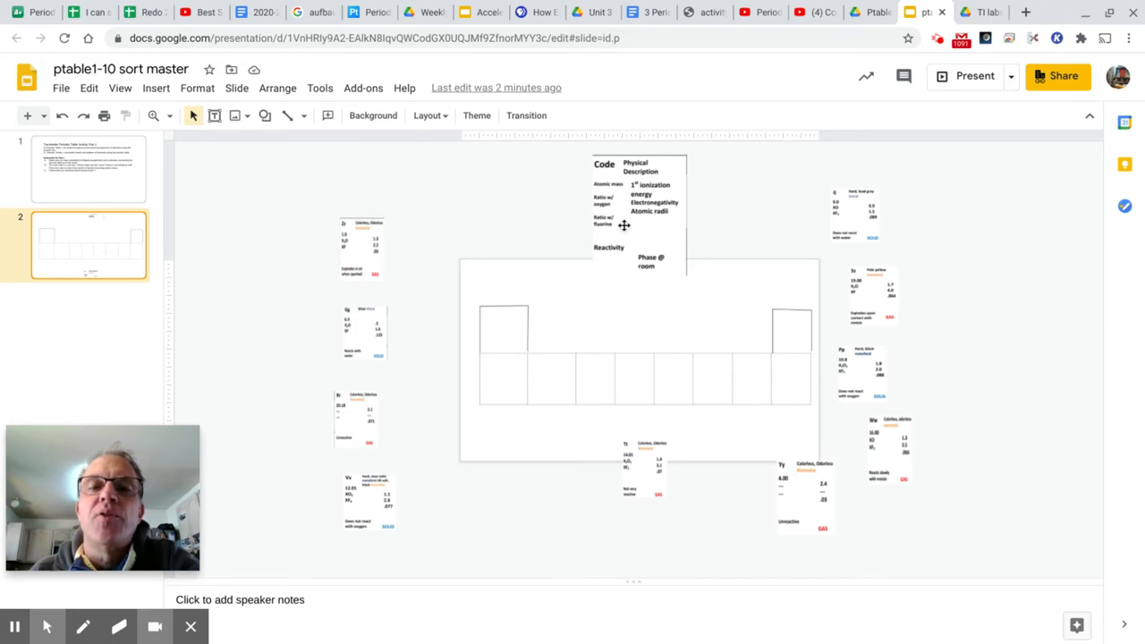
# Select the Code legend card to reposition it over the table's top edge.
pyautogui.click(624, 223)
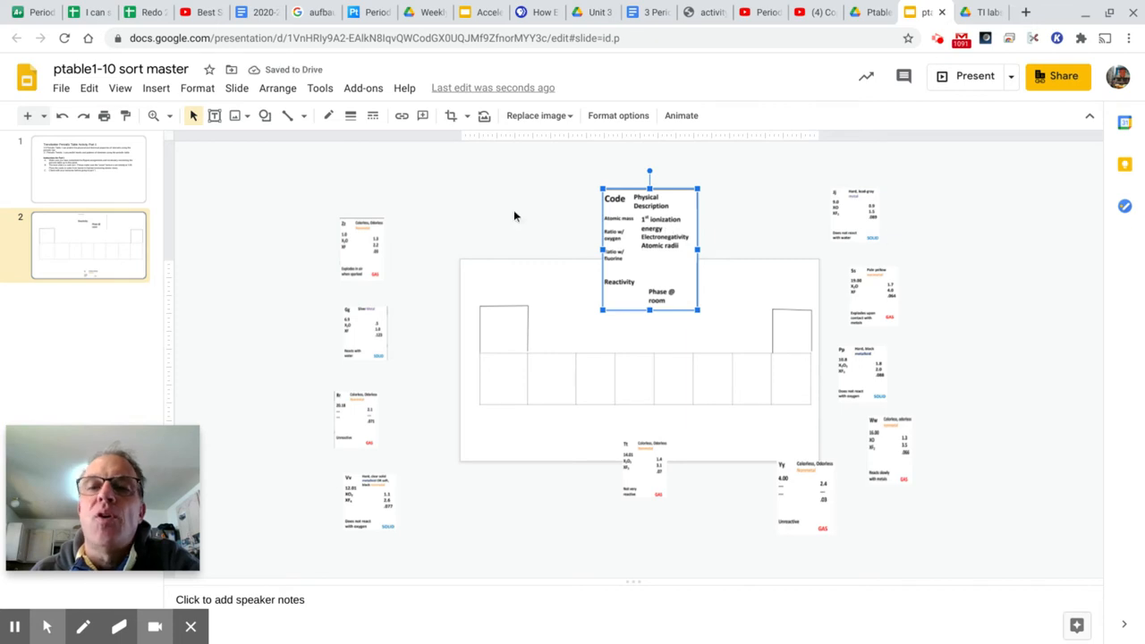
pyautogui.moveTo(684, 234)
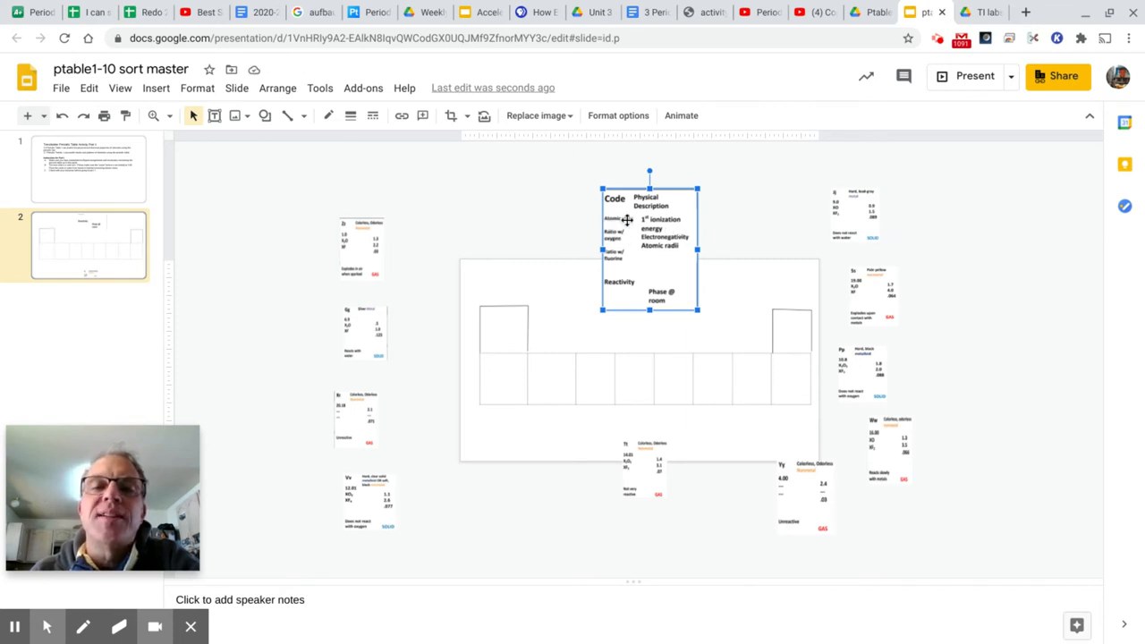
pyautogui.moveTo(623, 221)
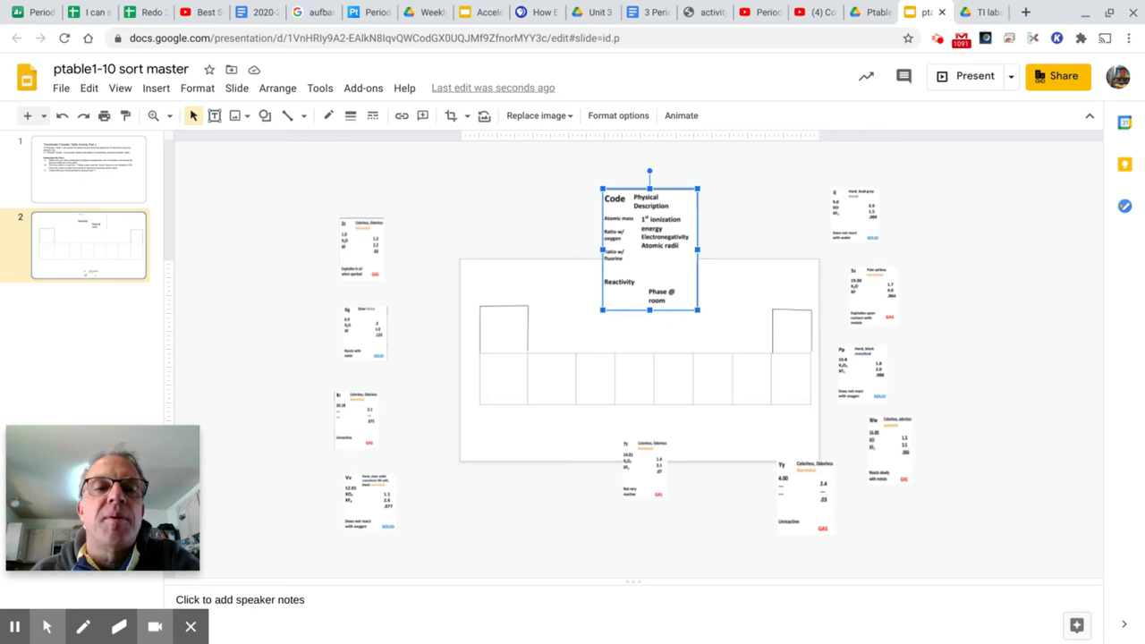
pyautogui.moveTo(481, 301)
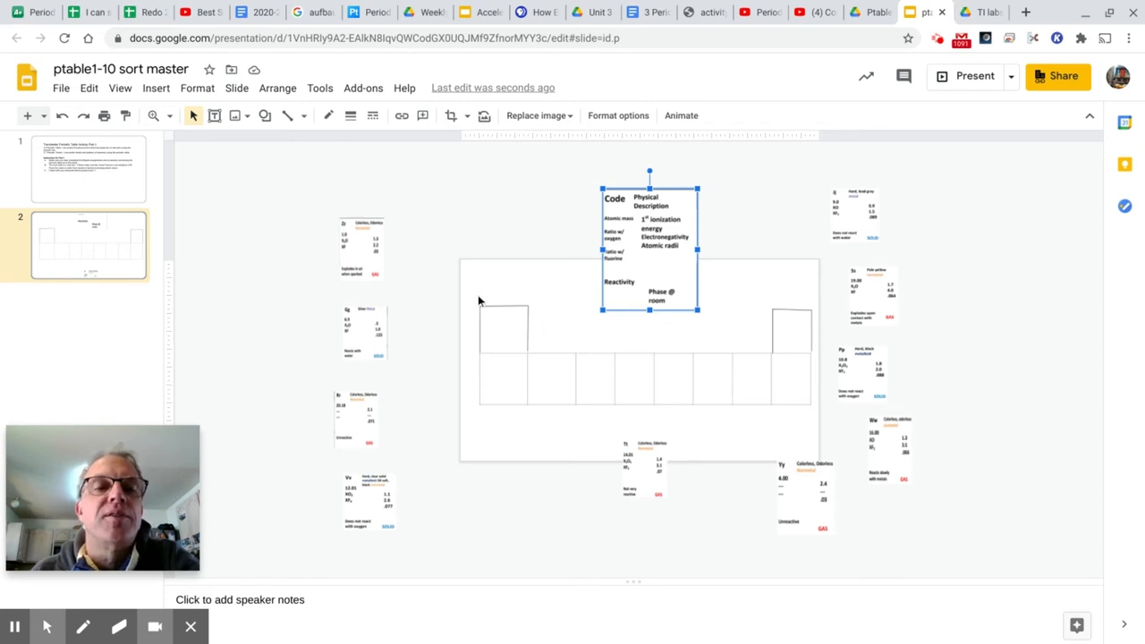
pyautogui.moveTo(448, 511)
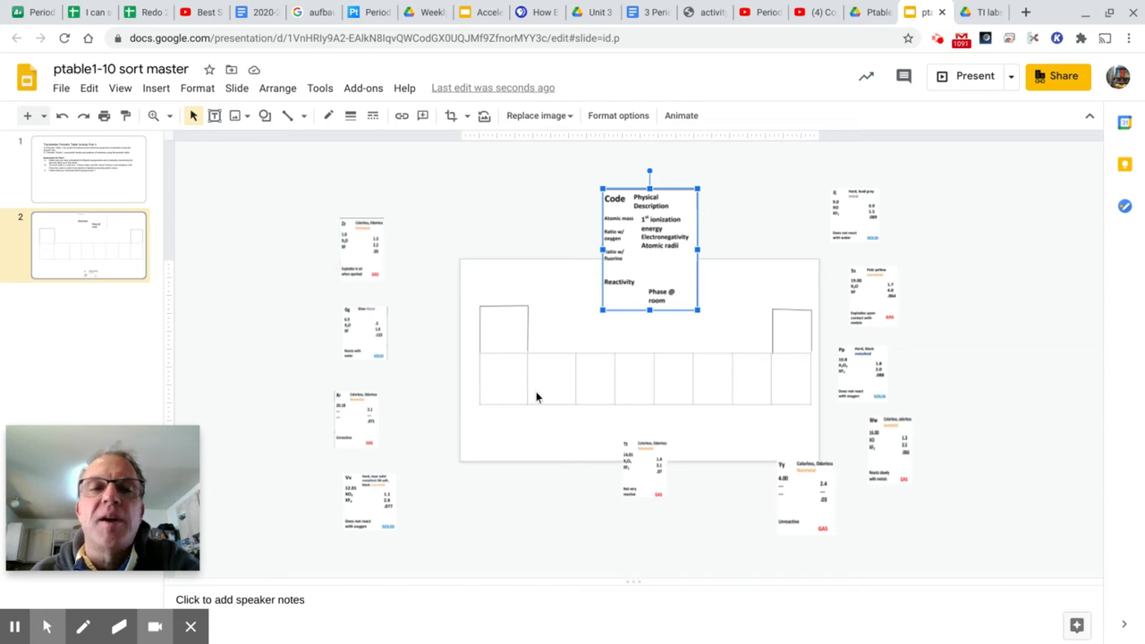
pyautogui.moveTo(331, 126)
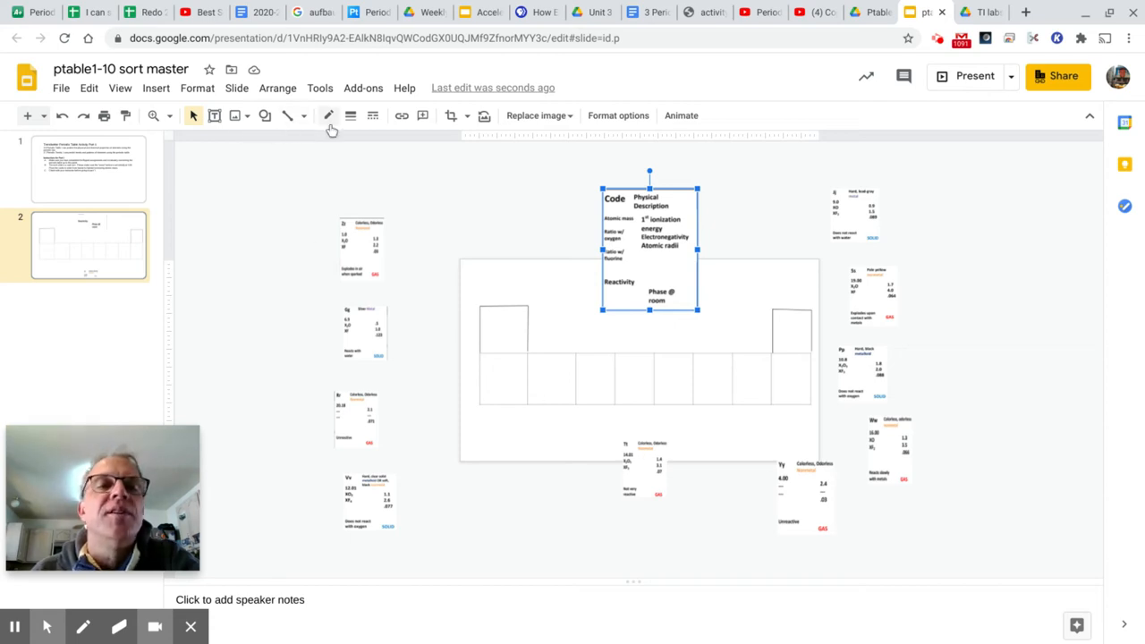
# Set zoom to 100% and place the Zz card in the top-left table cell.
pyautogui.click(158, 115)
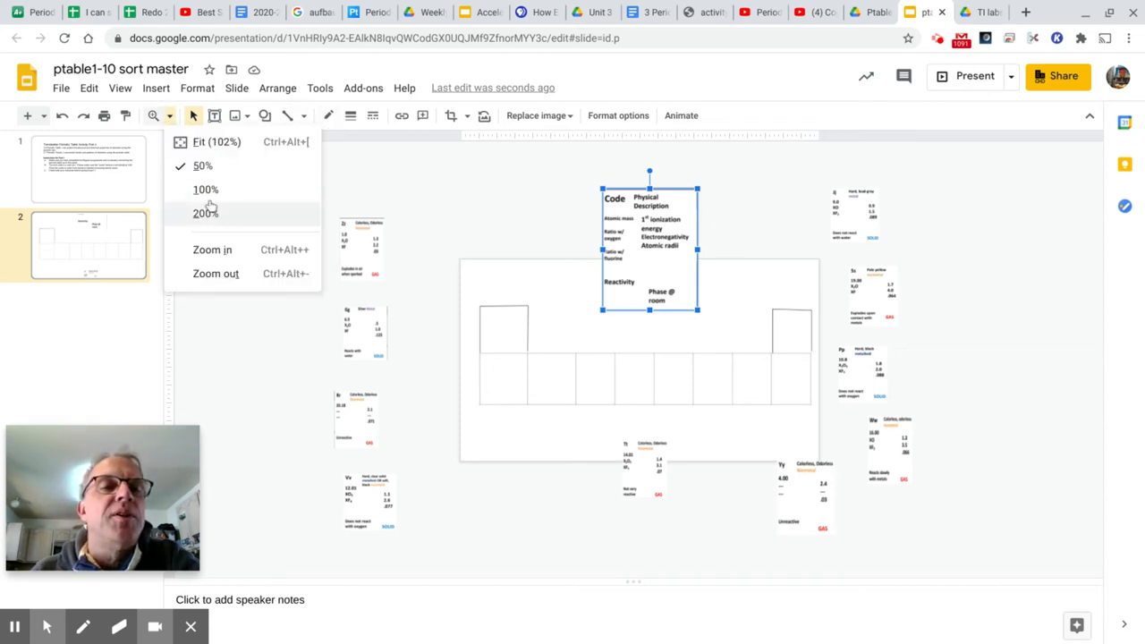
pyautogui.click(204, 213)
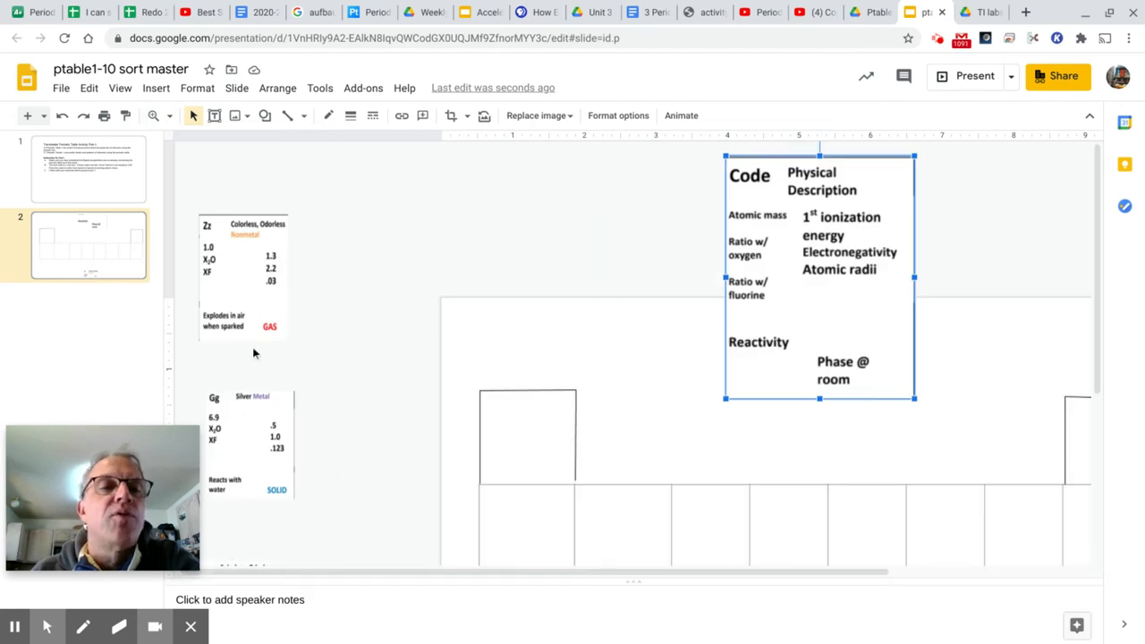
pyautogui.moveTo(210, 248)
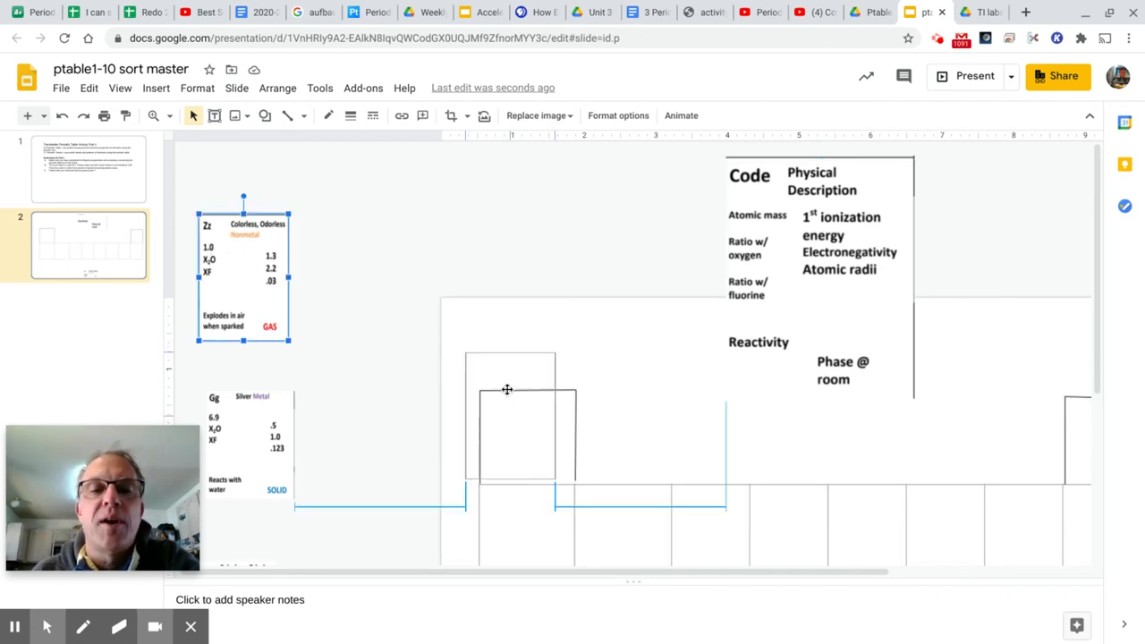
pyautogui.moveTo(243, 268); pyautogui.dragTo(526, 416)
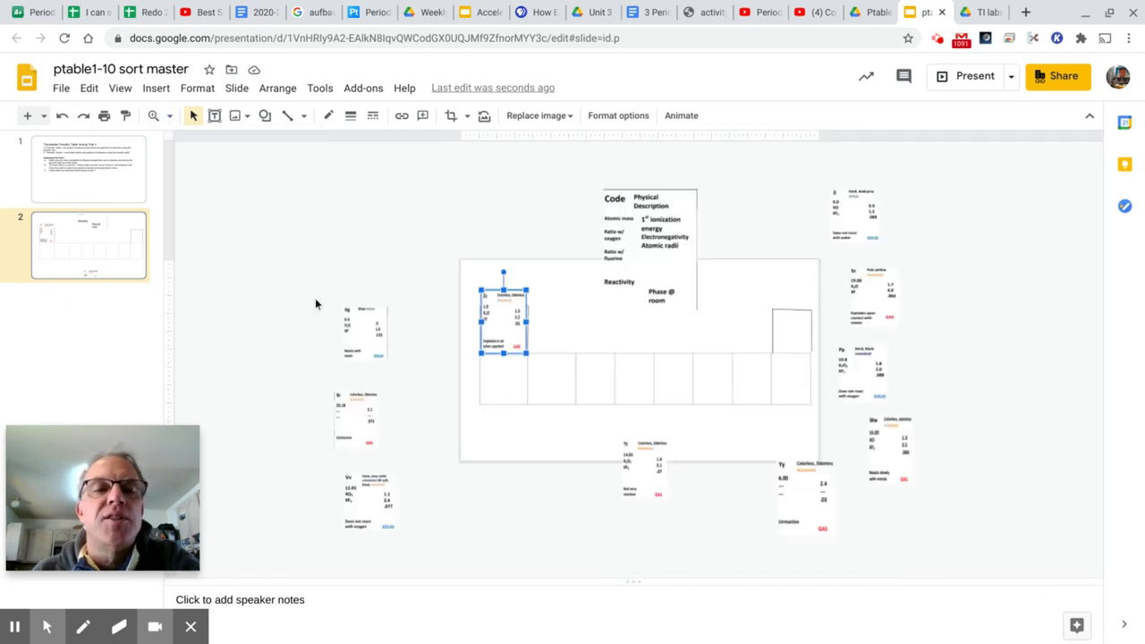
pyautogui.moveTo(792, 314)
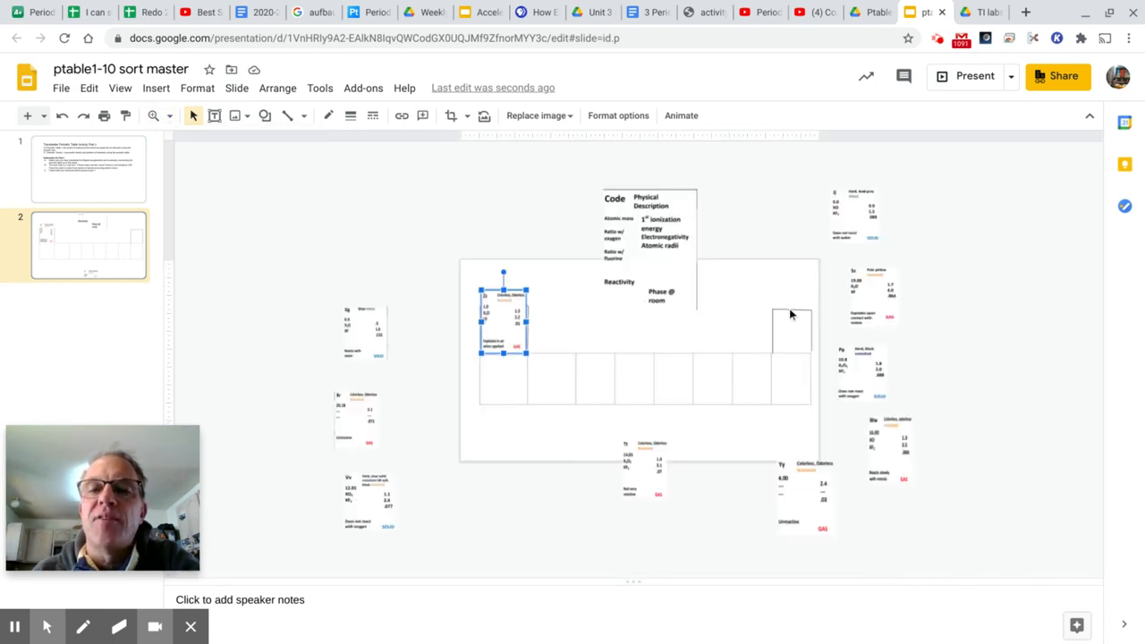